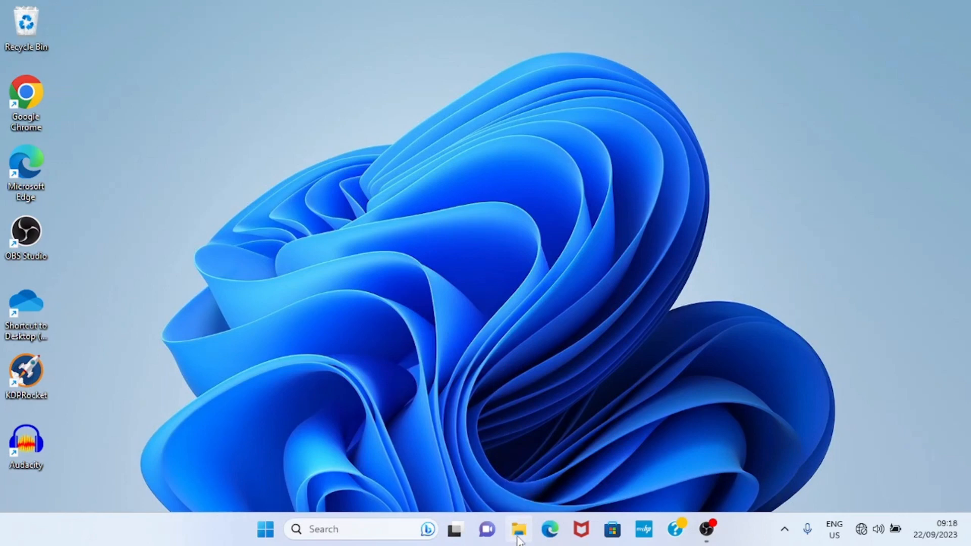
# Launch File Explorer from the desktop taskbar.
pyautogui.click(519, 529)
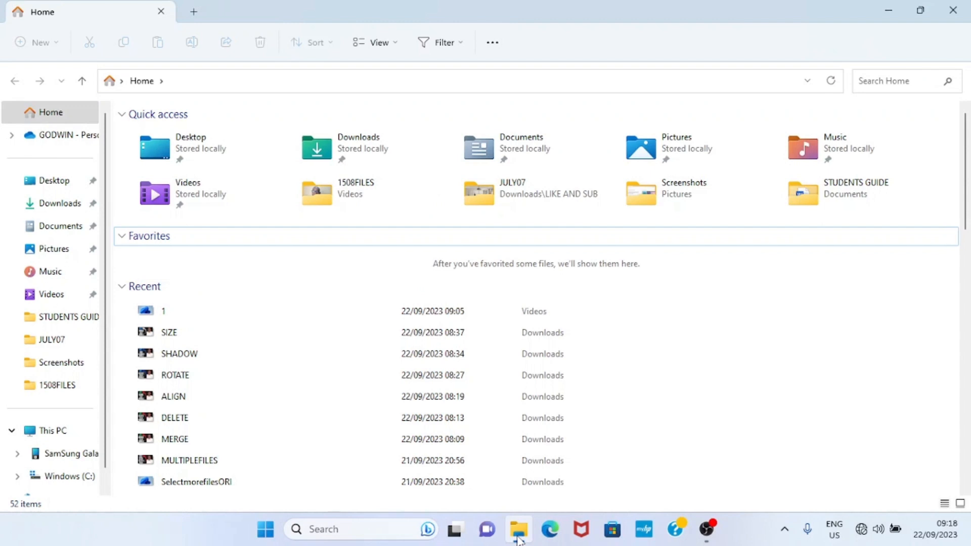
pyautogui.moveTo(74, 454)
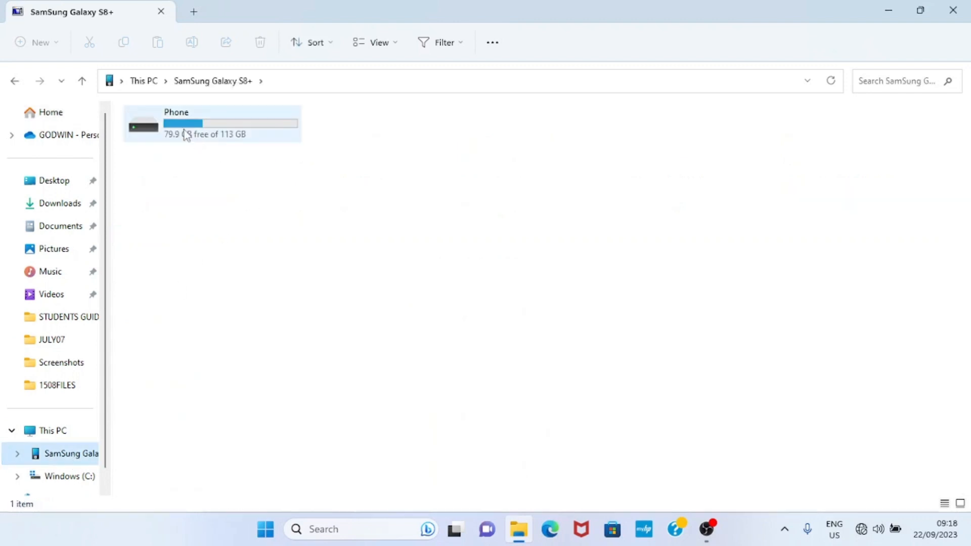
pyautogui.moveTo(223, 135)
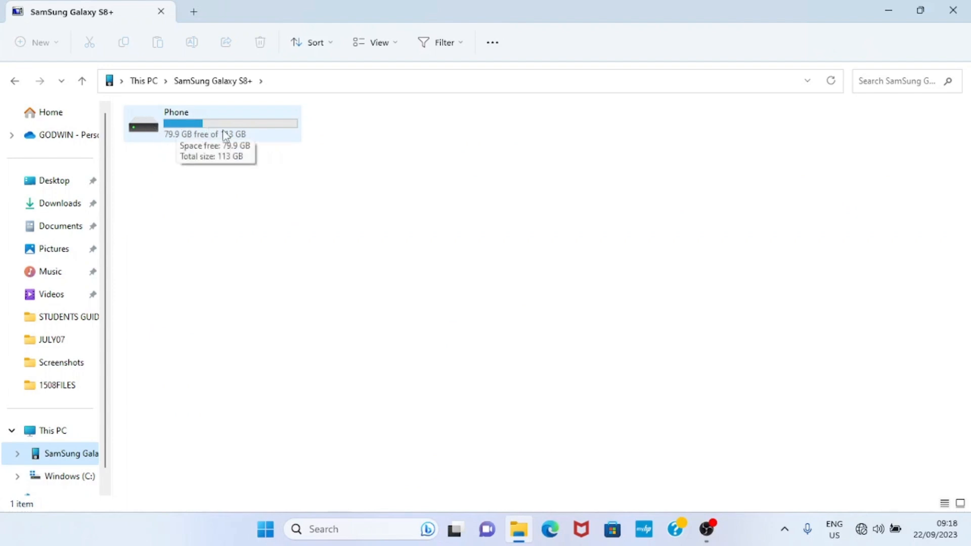
pyautogui.moveTo(204, 134)
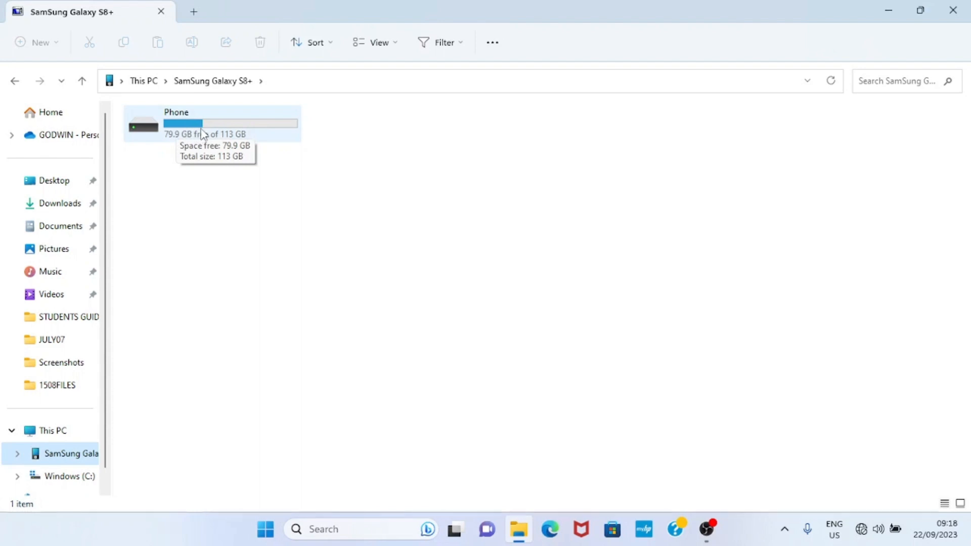
# Browse into the Phone storage's Documents folder and return to the Phone root.
pyautogui.doubleClick(210, 122)
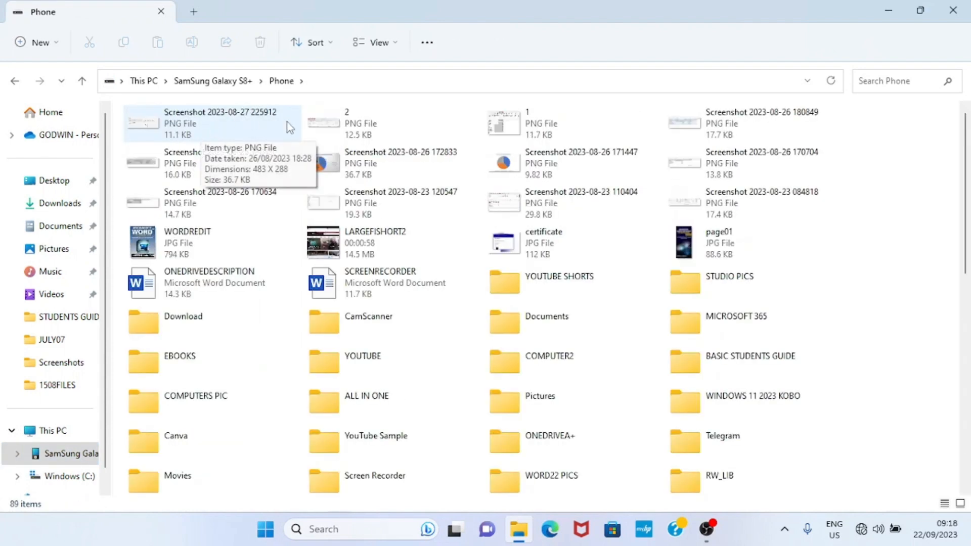
pyautogui.moveTo(486, 232)
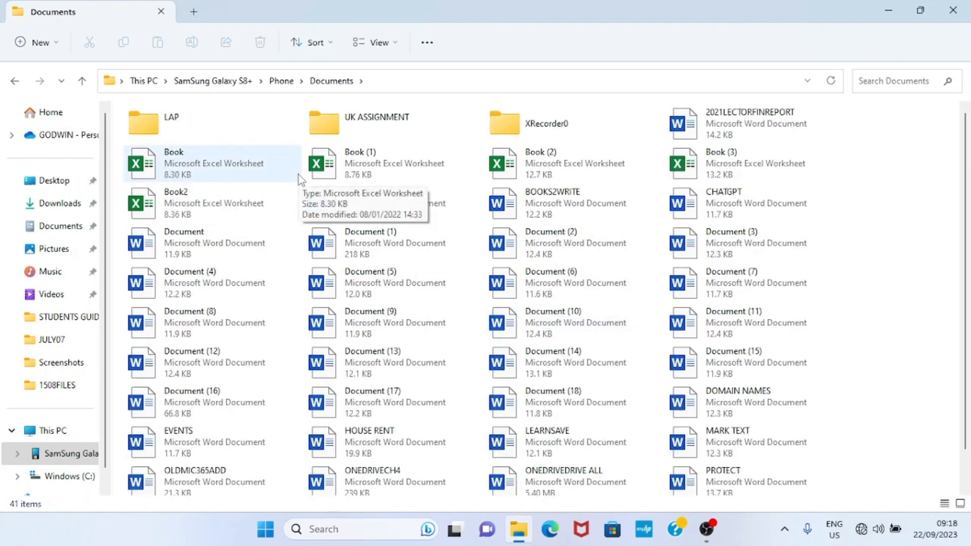
pyautogui.click(14, 81)
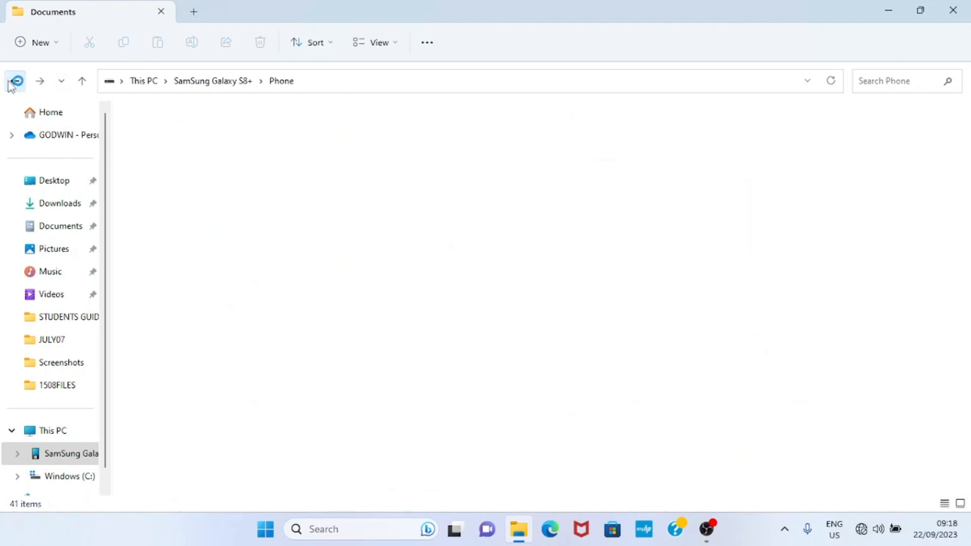